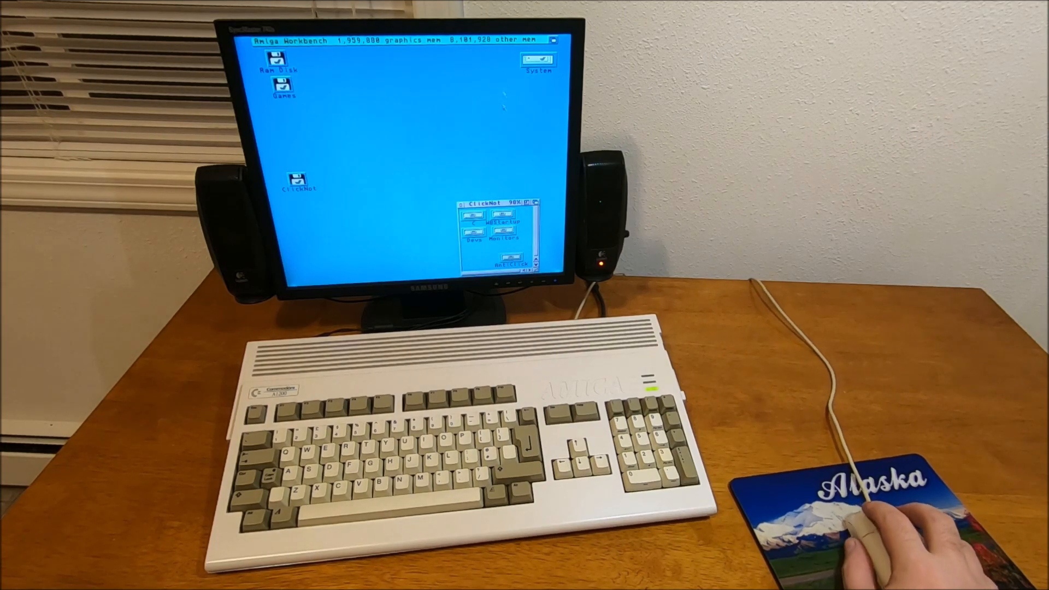
Reveal the ClickNot tool in ClickNot's WBStartup drawer and the System disk's WBStartup folder.
{"action": "double_click", "coordinate": [480, 213]}
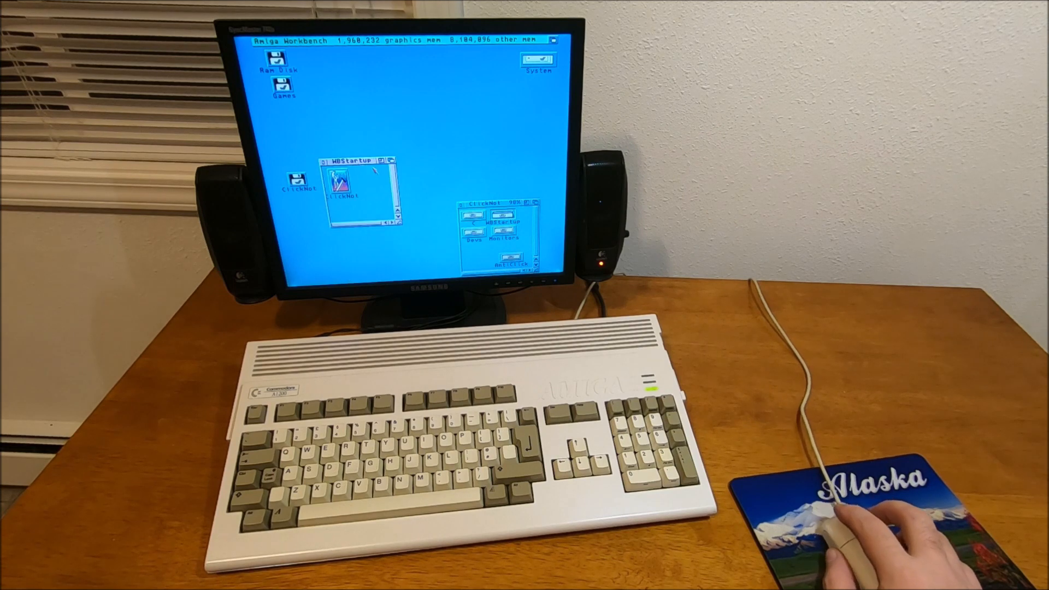
{"action": "double_click", "coordinate": [538, 59]}
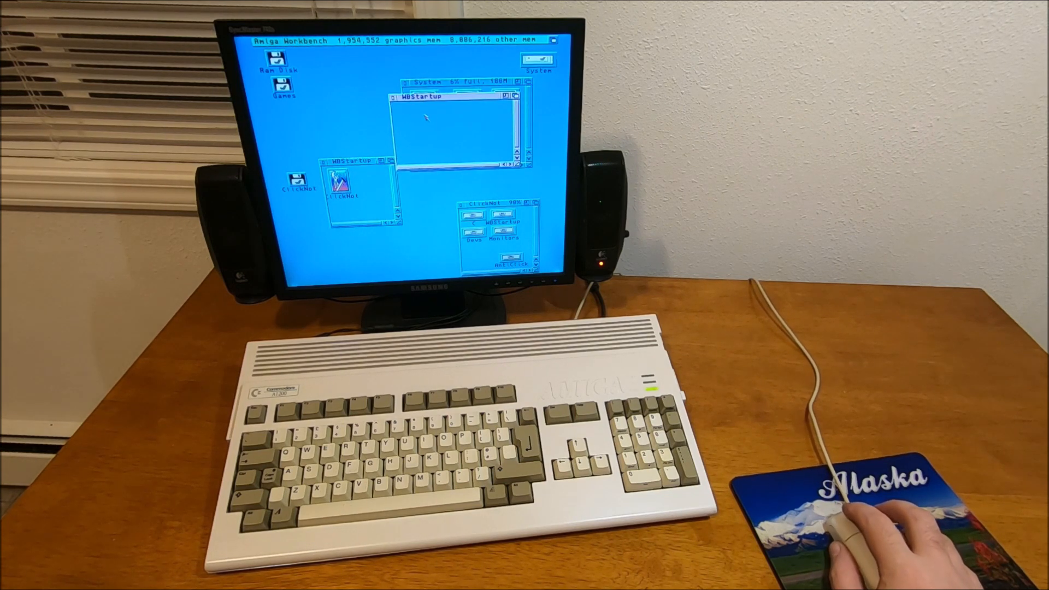
{"action": "mouse_move", "coordinate": [857, 529]}
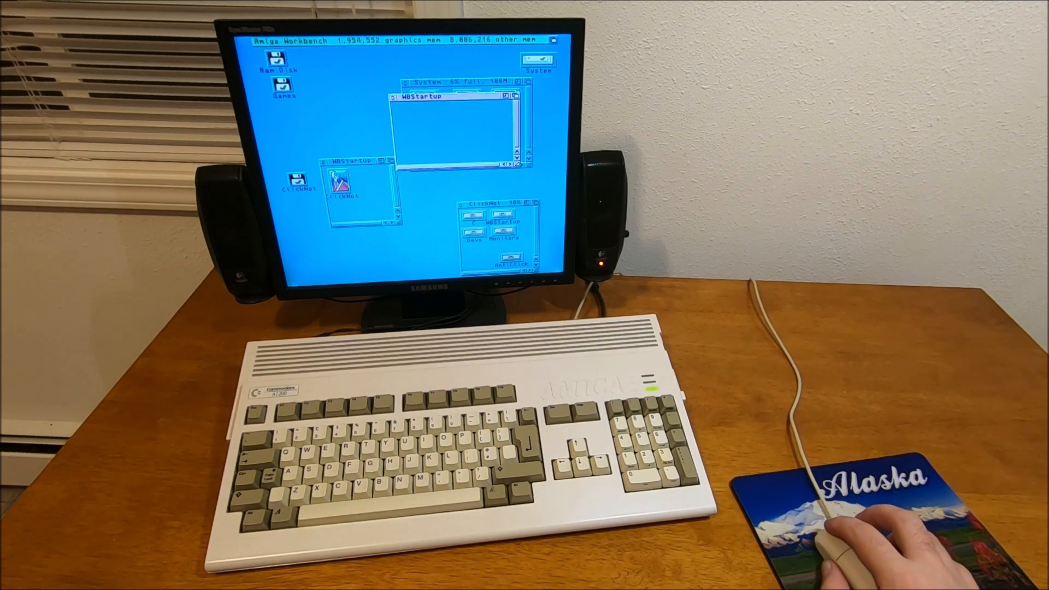